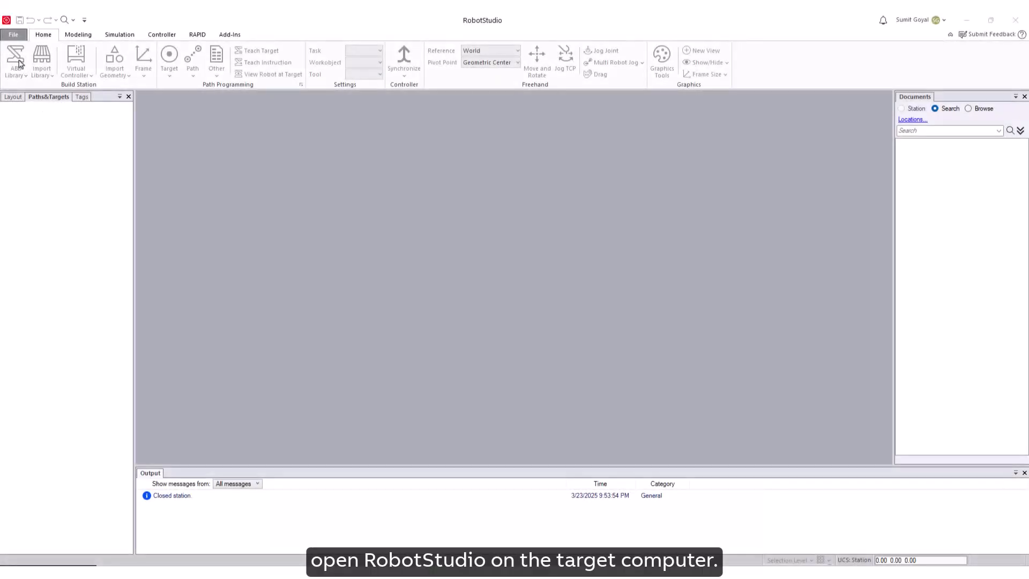
Show the File menu's Share options for station data.
click(13, 35)
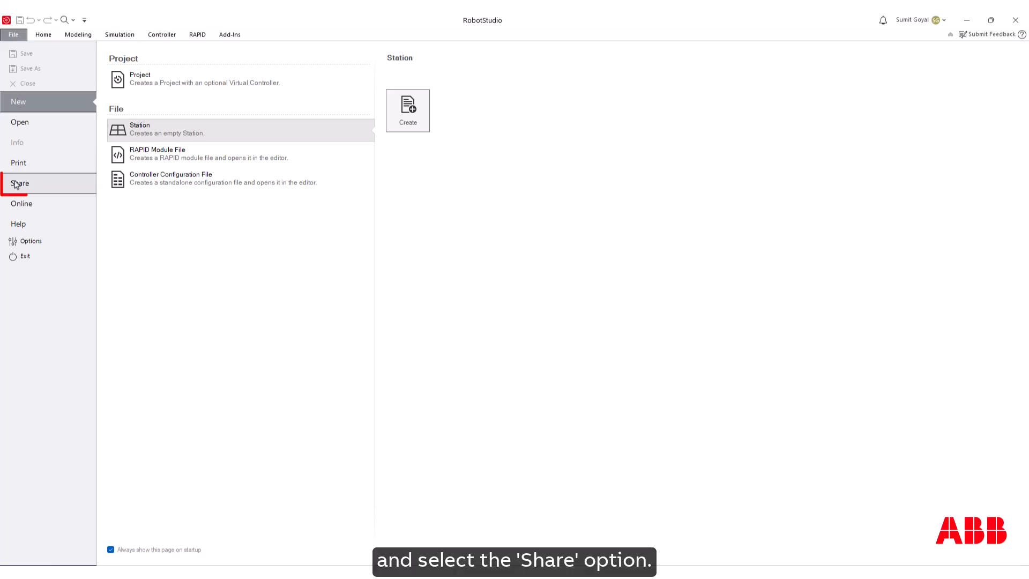
click(20, 184)
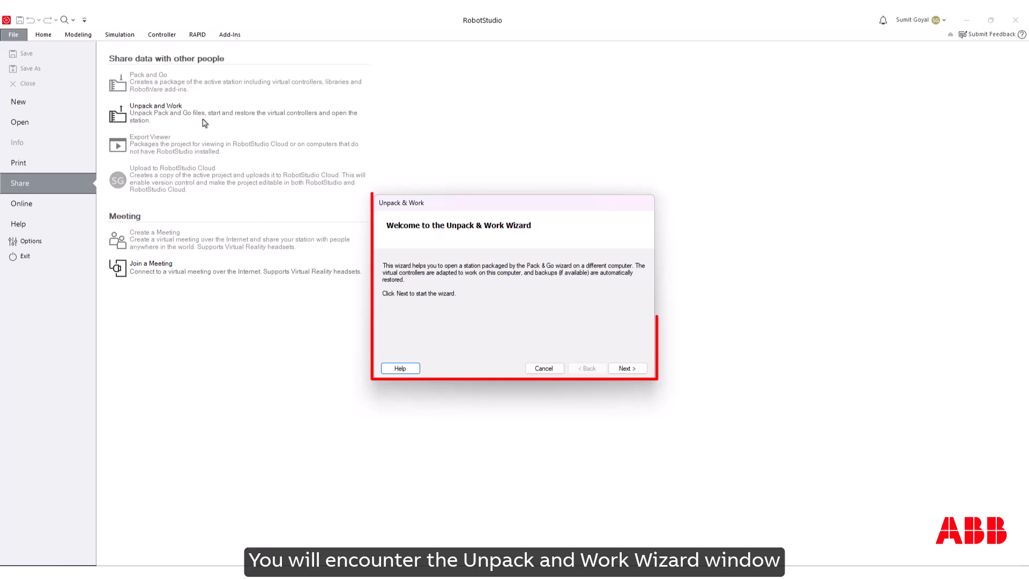
mouse_move(477, 287)
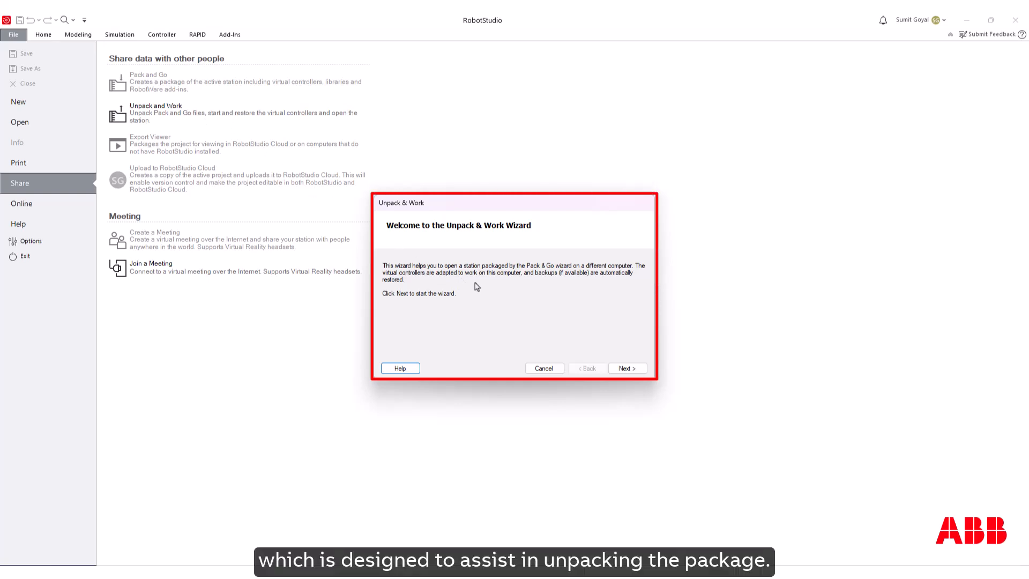
mouse_move(474, 284)
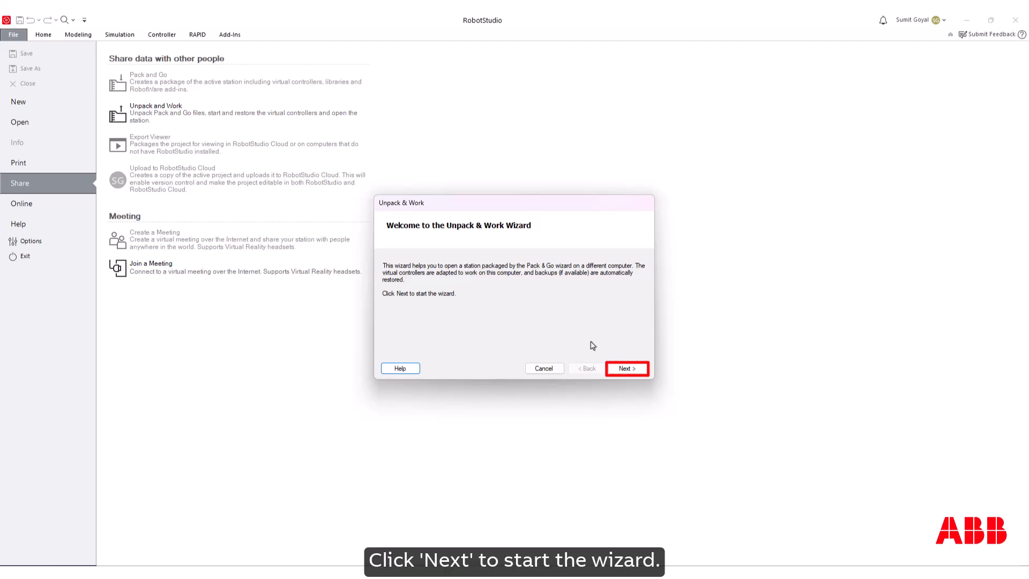
Select My_Analyze_Project.rspag as the Pack & Go package to unpack.
click(626, 368)
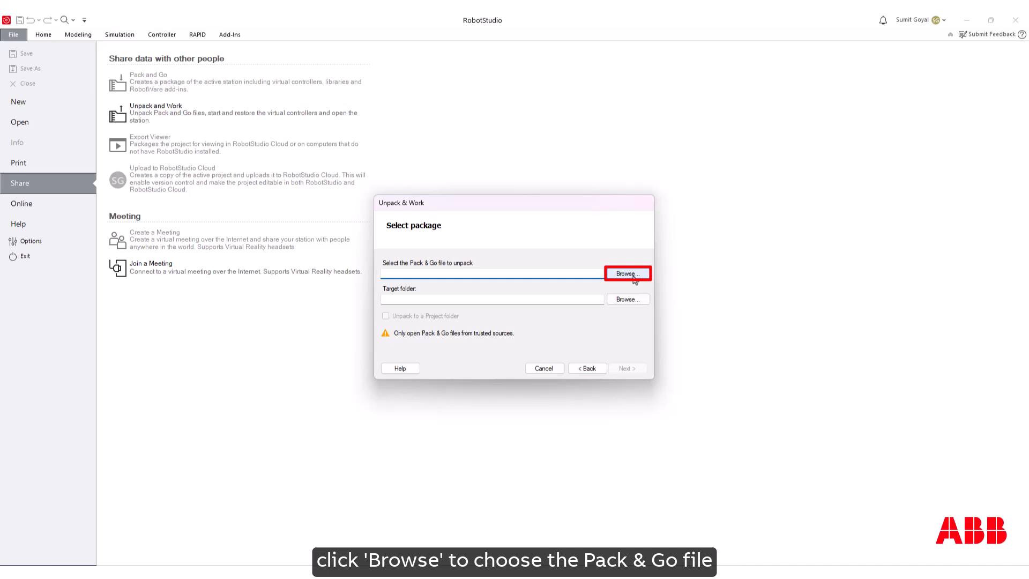
click(627, 274)
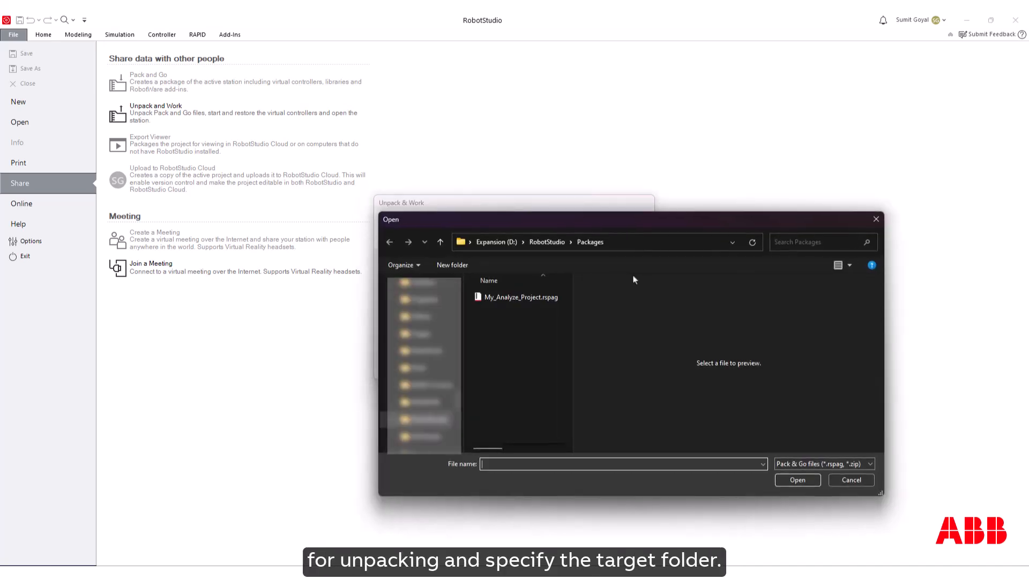
click(520, 296)
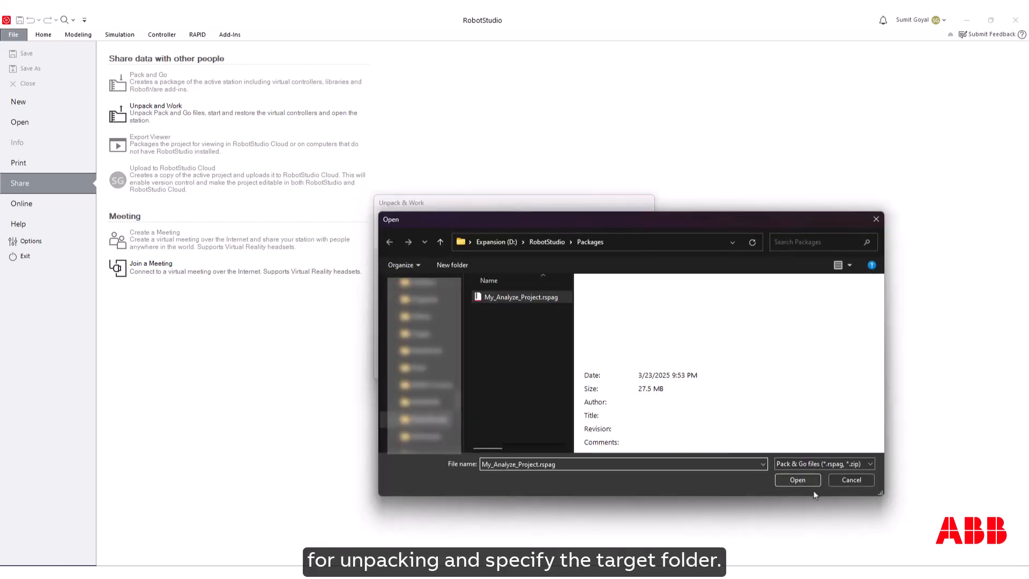
click(798, 480)
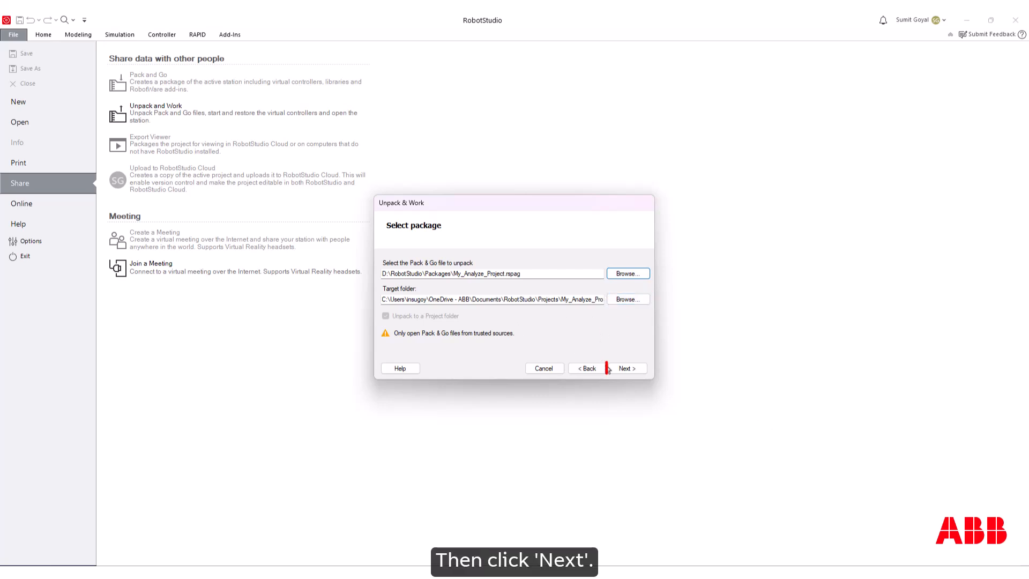
Confirm the target folder and enter the package password.
click(627, 368)
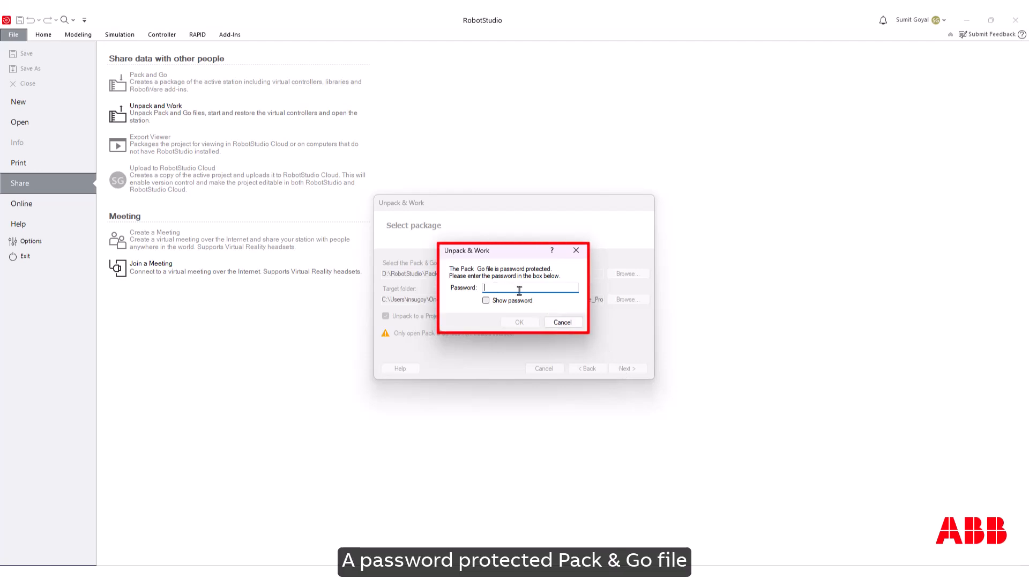
text(***)
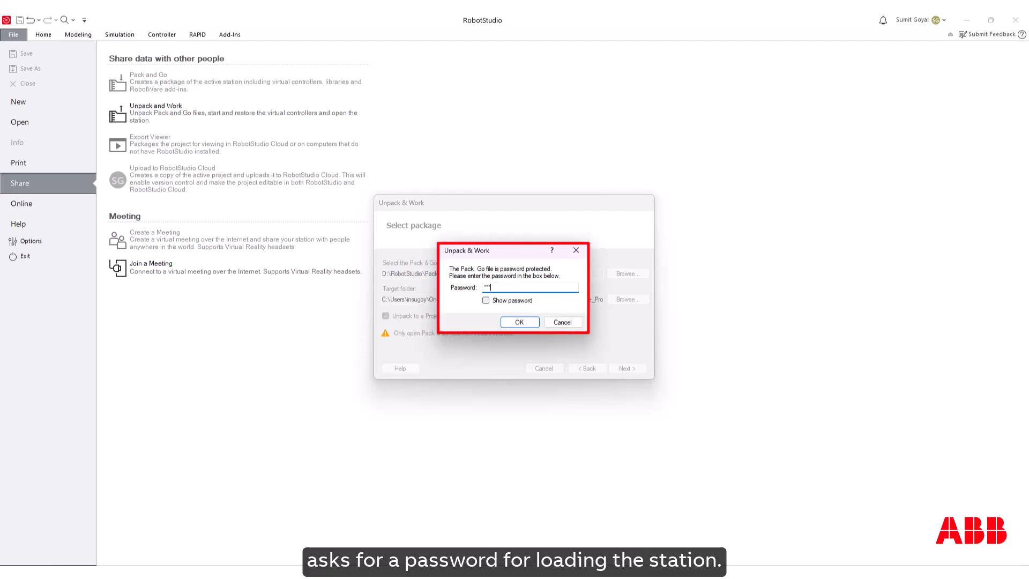
click(518, 322)
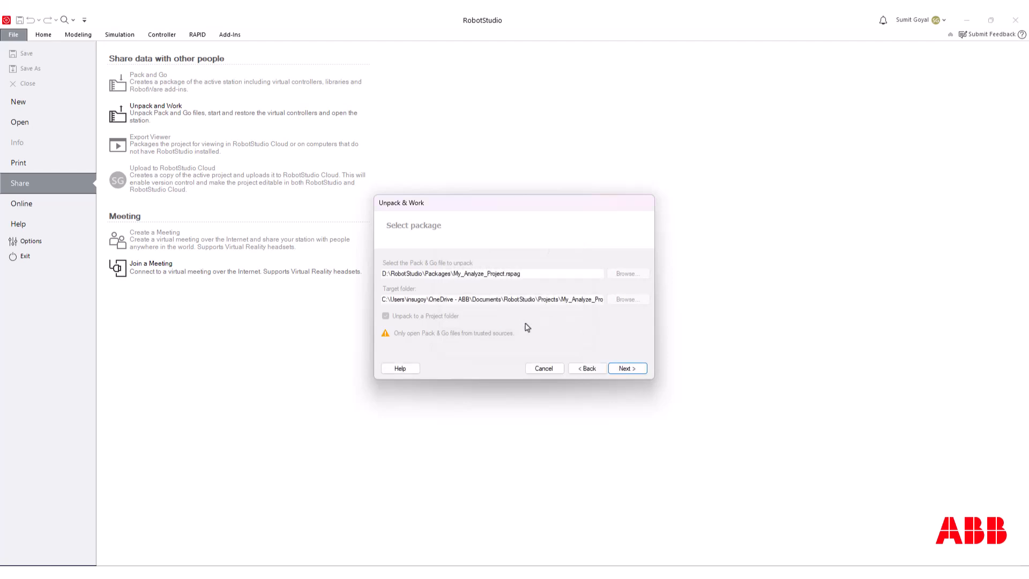
Pass the Library handling page with 'Load files from Pack & Go' kept.
click(626, 368)
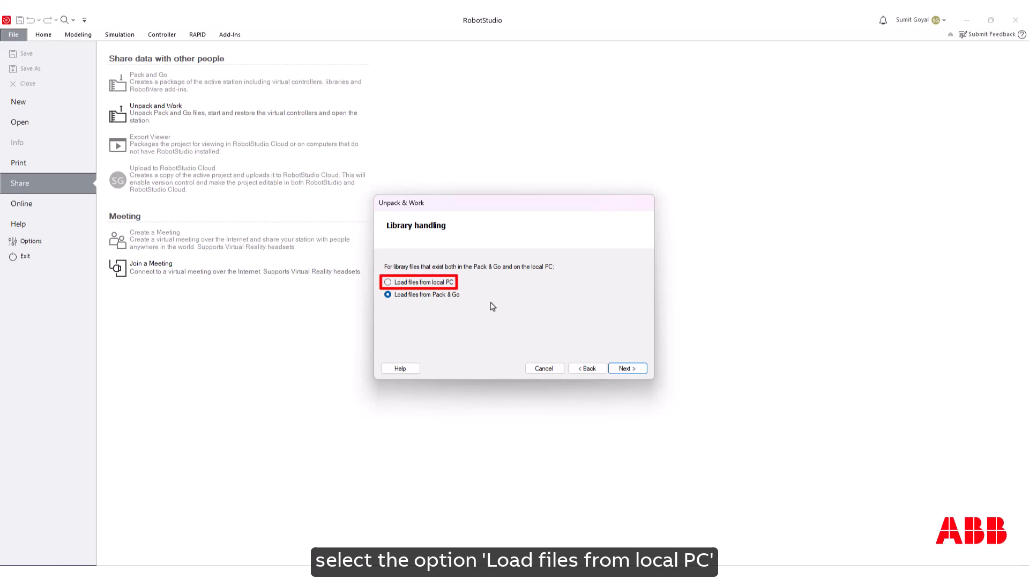
mouse_move(514, 309)
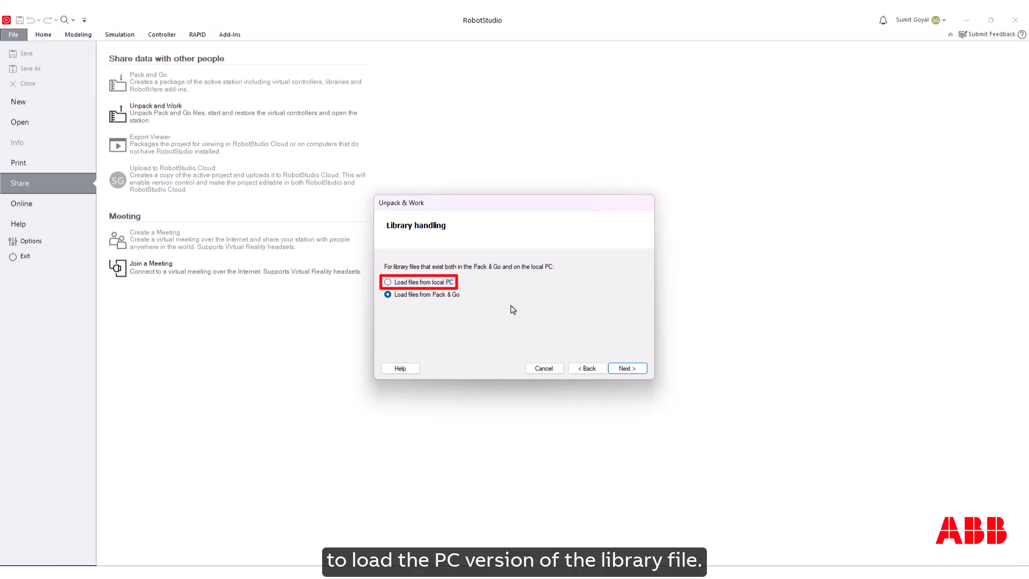
mouse_move(544, 319)
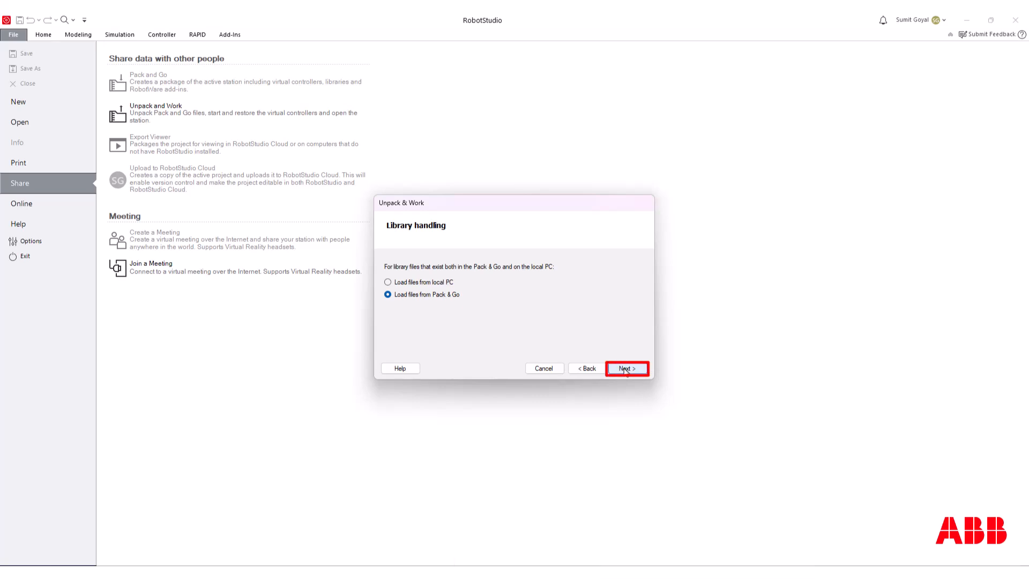
click(626, 368)
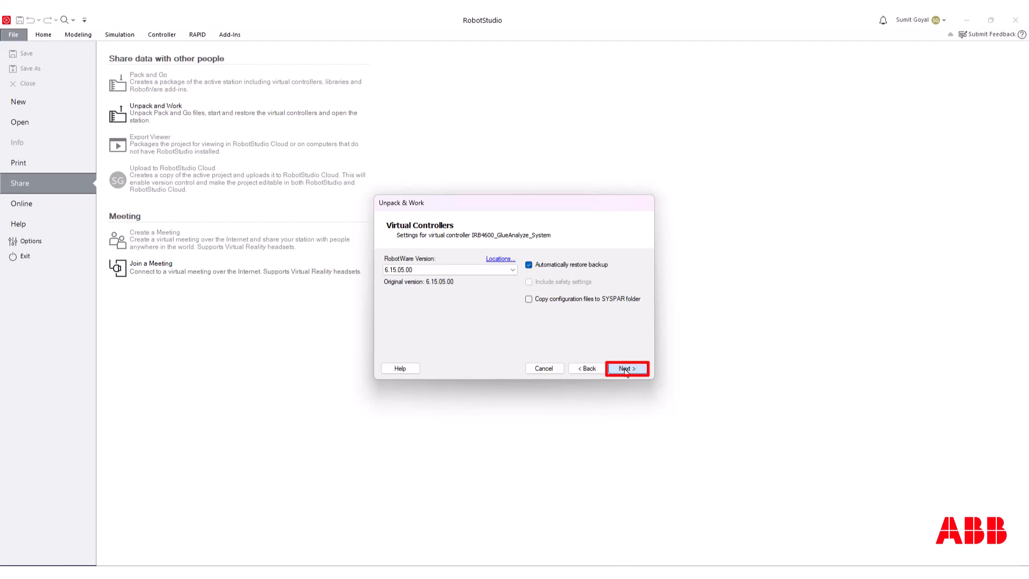
Keep RobotWare 6.15.05.00 and automatic backup restore, reaching the Ready to unpack summary.
click(626, 368)
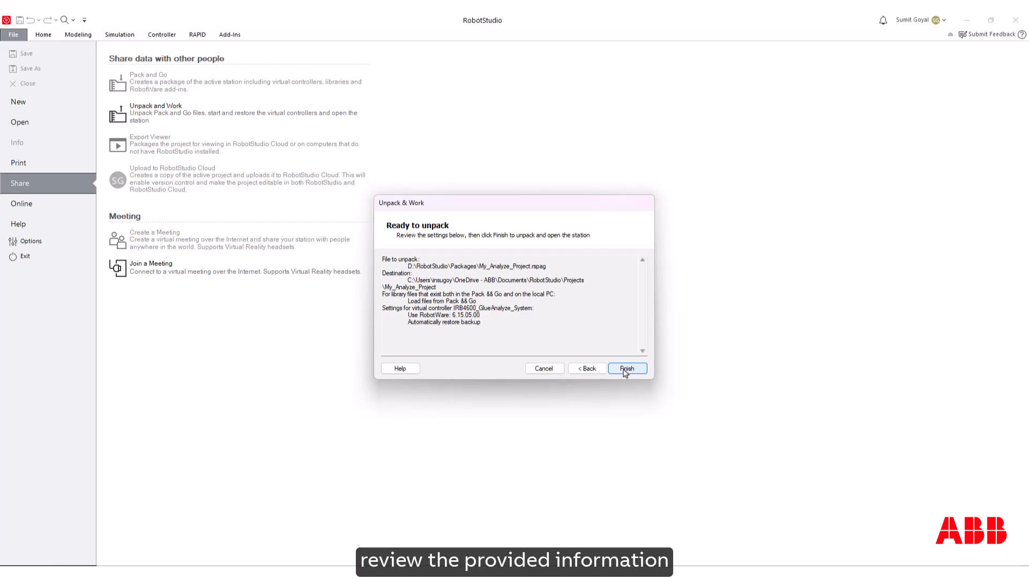
Finish unpacking and close the wizard to show the IRB4600 station.
click(627, 369)
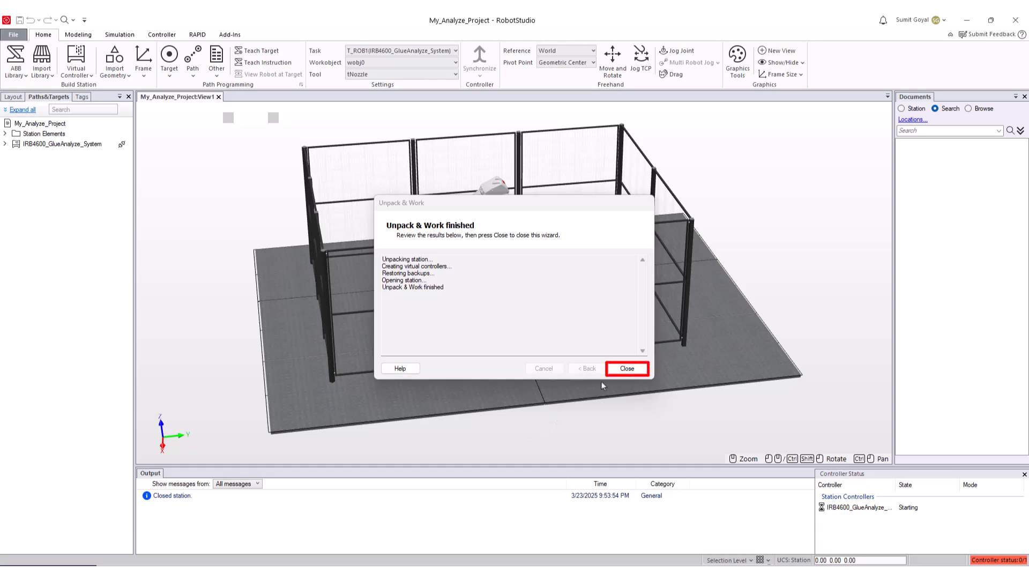
click(626, 368)
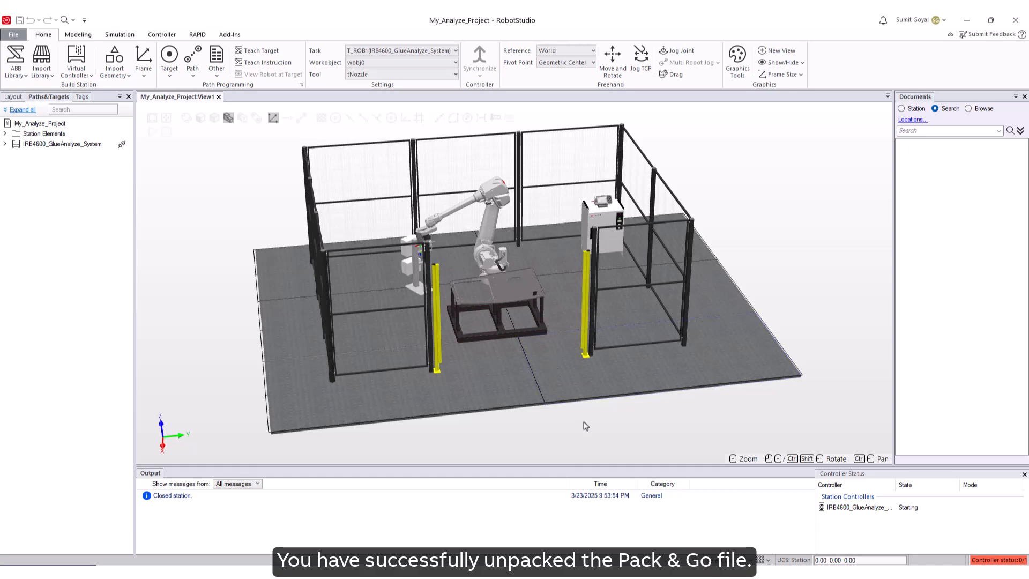